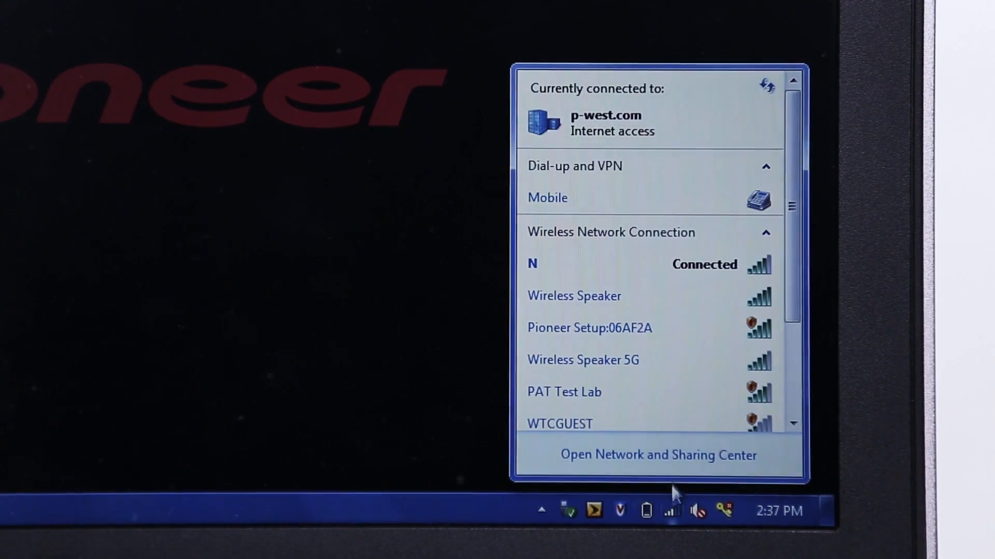
Connect the laptop to the speaker's Pioneer Setup:06AF2A Wi-Fi network
click(589, 328)
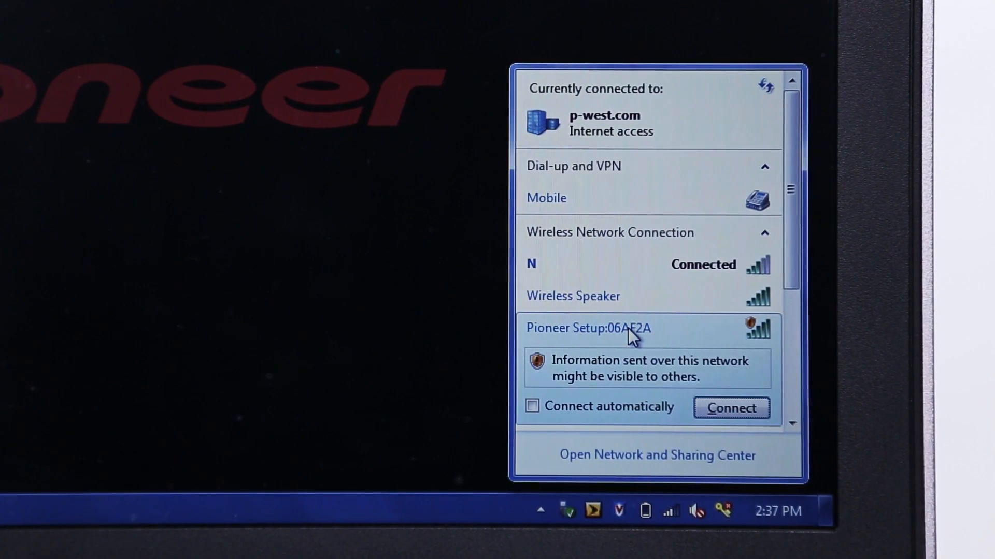
click(732, 408)
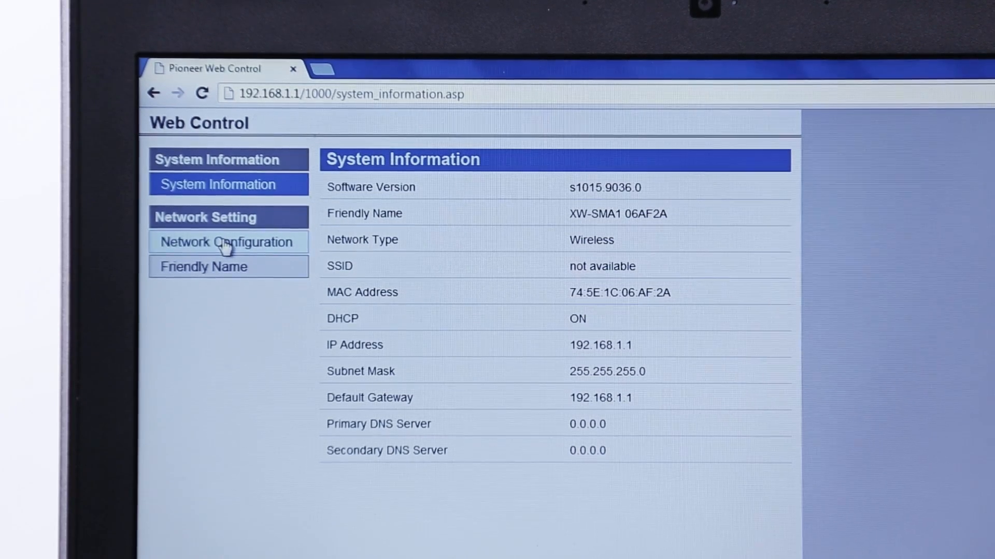
Go to the Network Configuration page under Network Setting in the Web Control sidebar
click(227, 242)
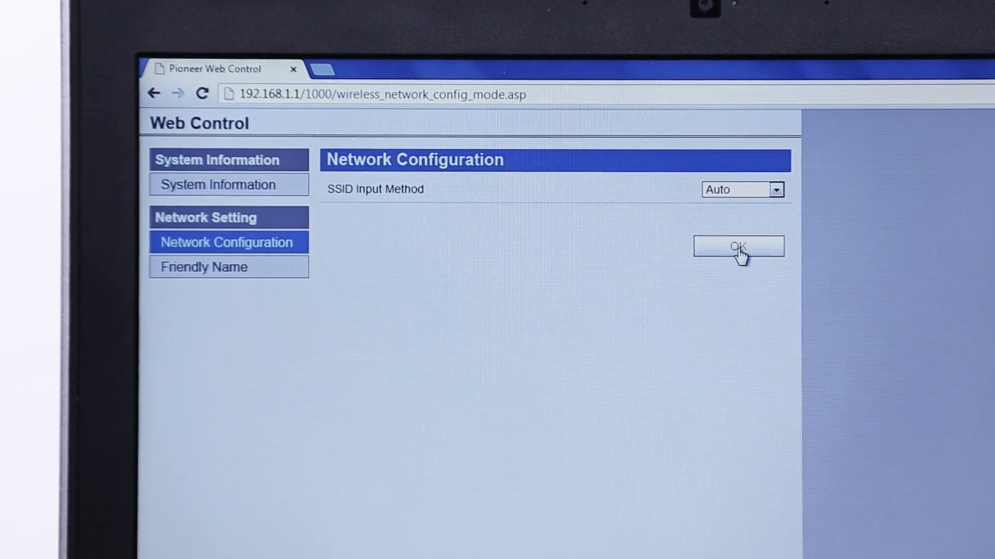
Select the Wireless Speaker SSID with Auto input and enter its WPA2 passphrase
click(738, 246)
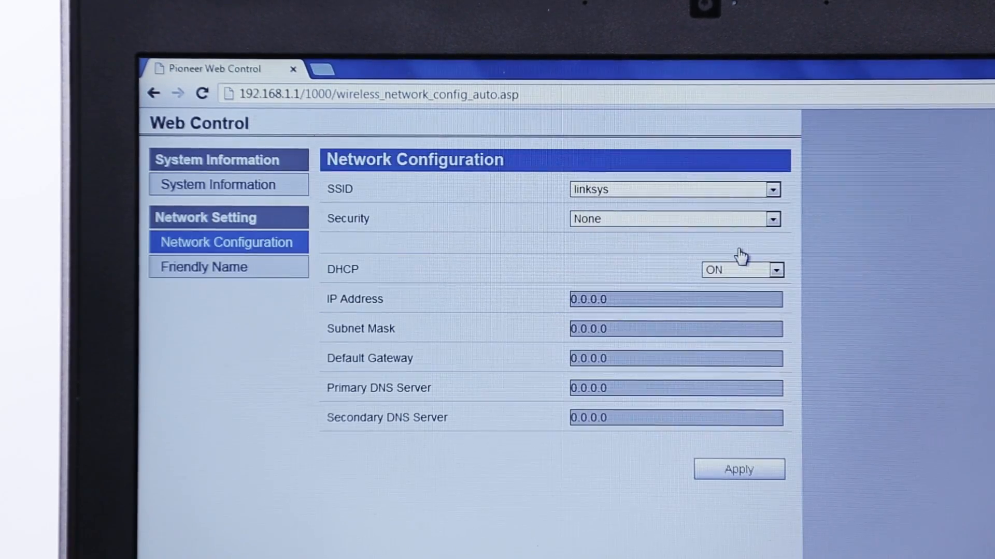
click(772, 190)
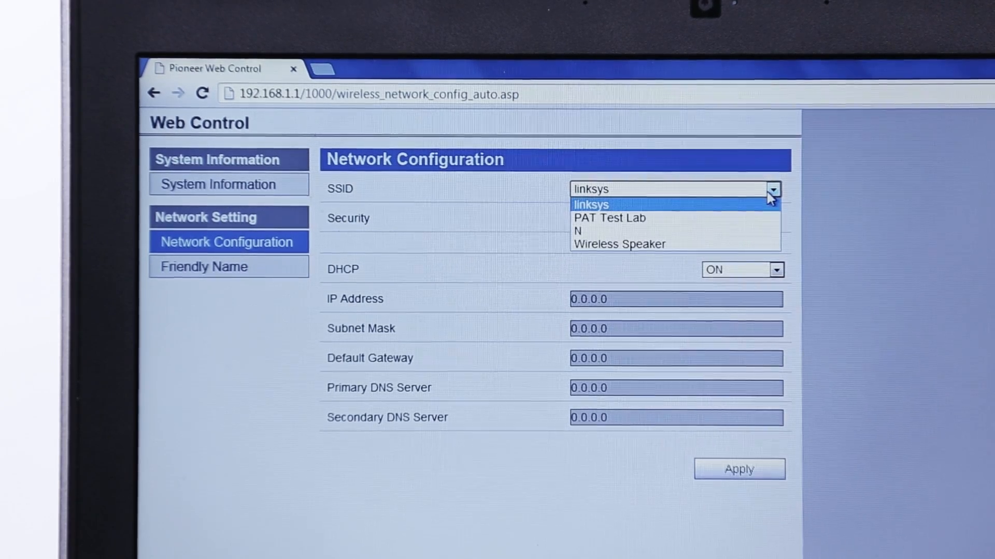
mouse_move(725, 248)
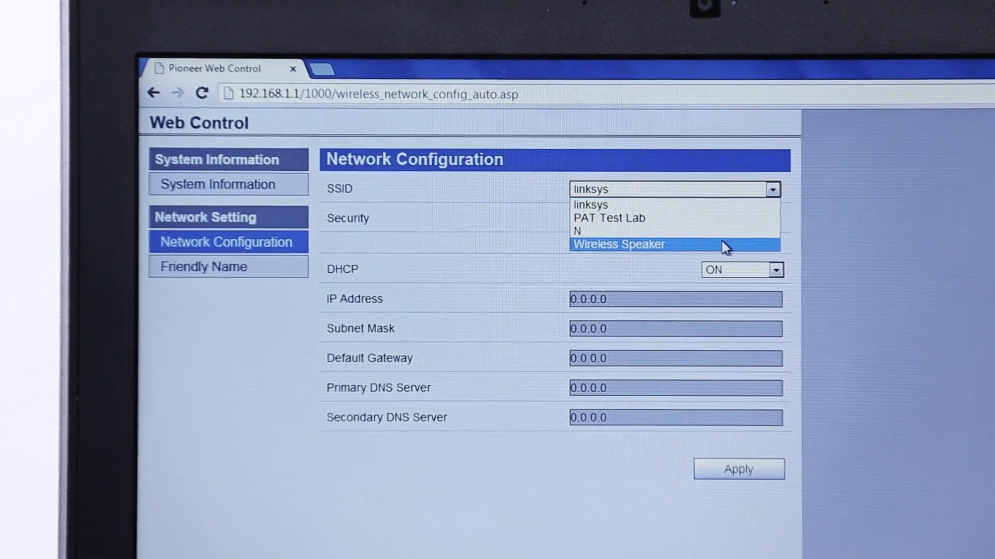
click(619, 244)
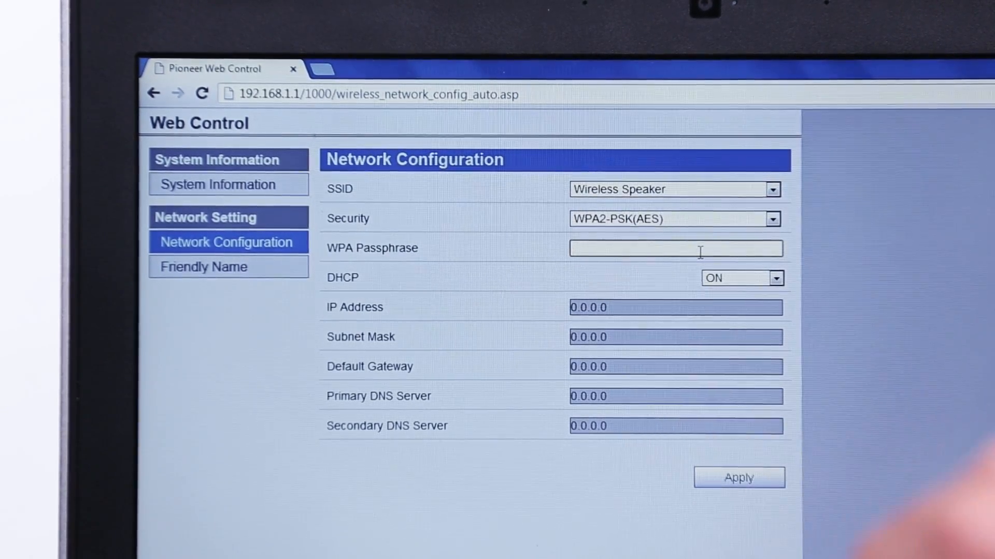
text(••)
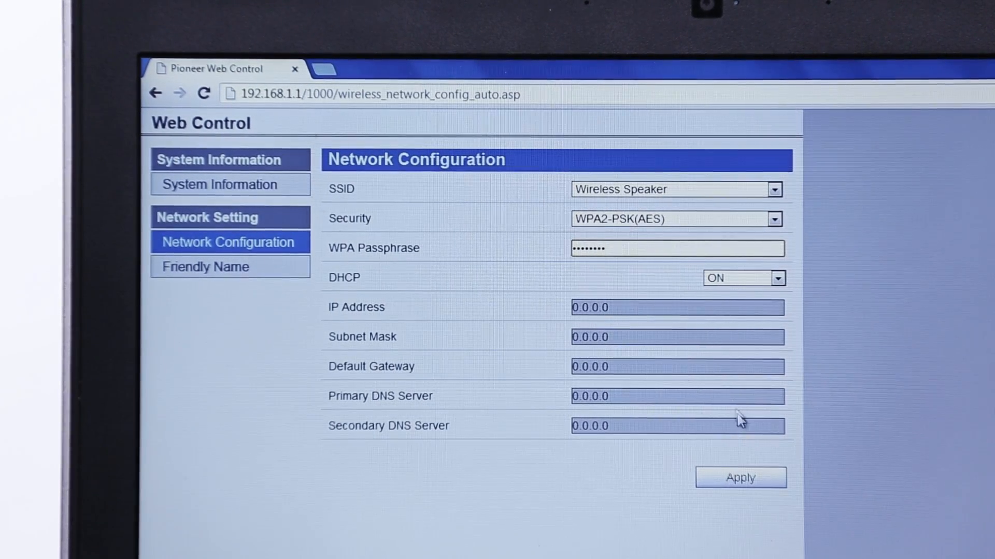
Apply the network settings and confirm saving with speaker restart in the warning
click(741, 478)
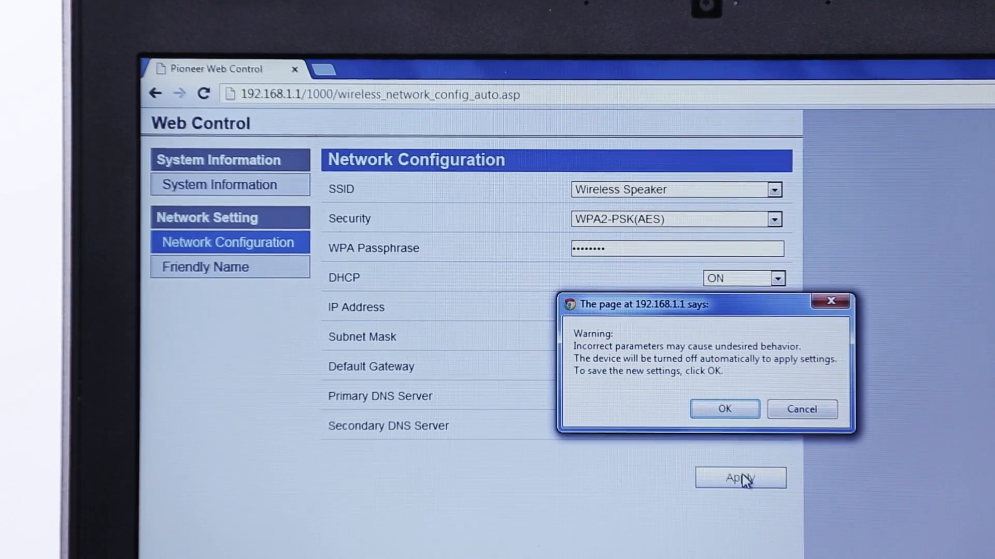
click(725, 410)
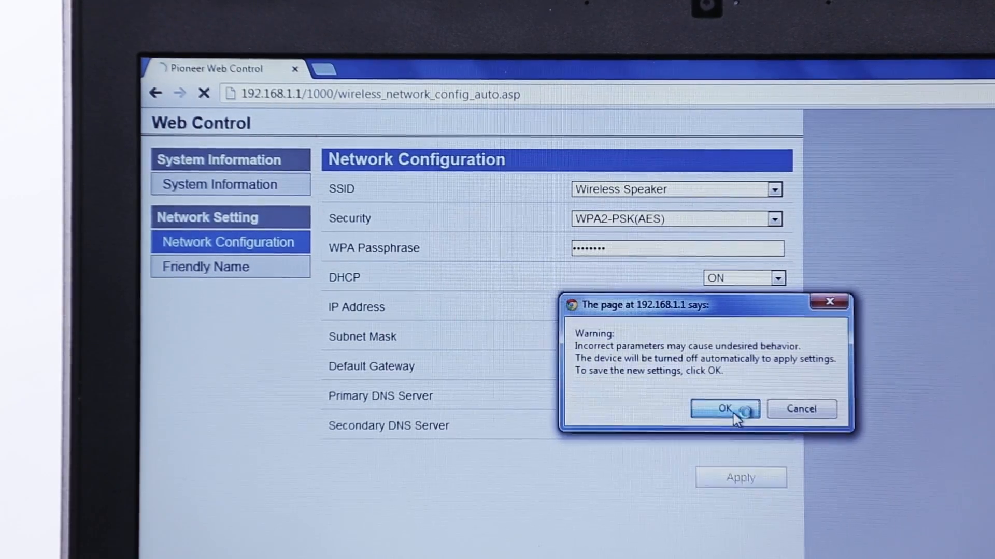